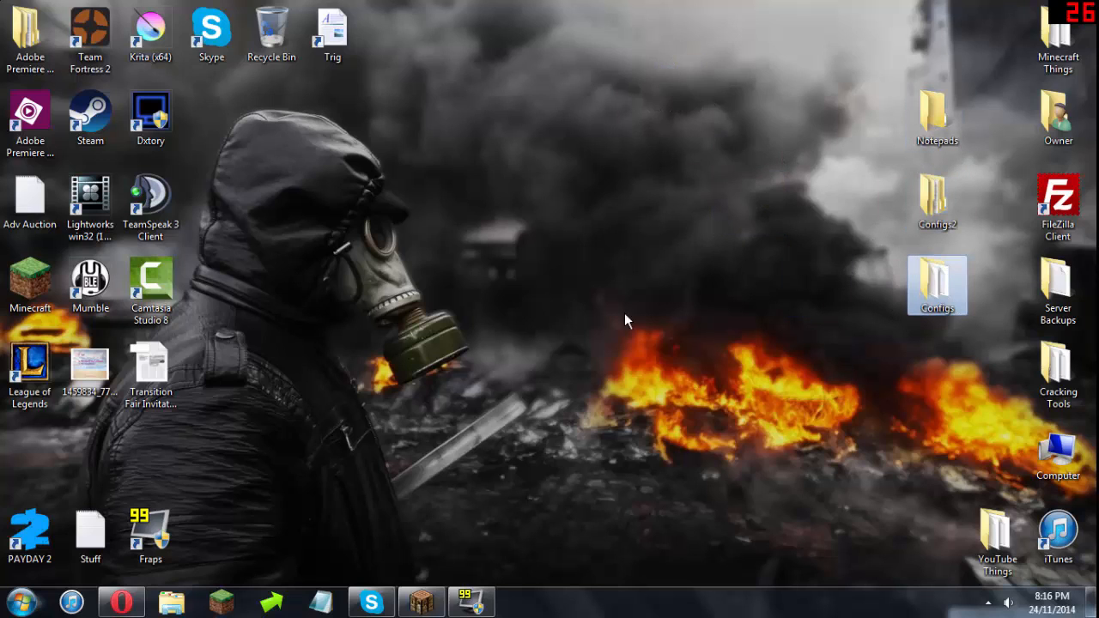
- Launch the Opera browser from the taskbar
drag(150, 279, 513, 206)
text(cat)
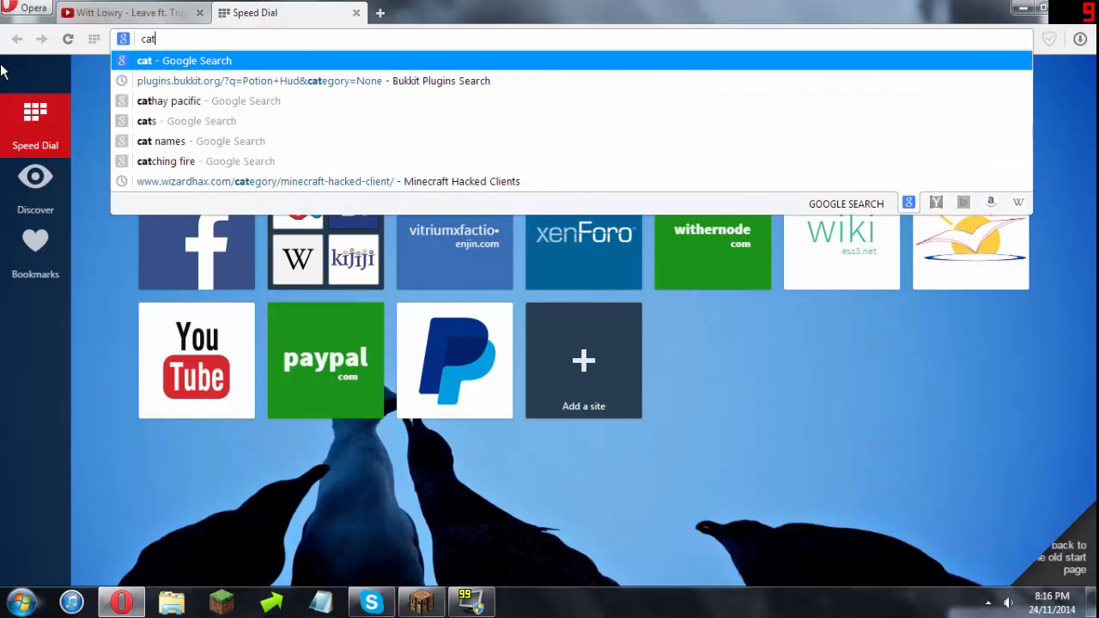
- Search Google for 'camtasia studio 8 key' via the address bar suggestion
text(camtasia)
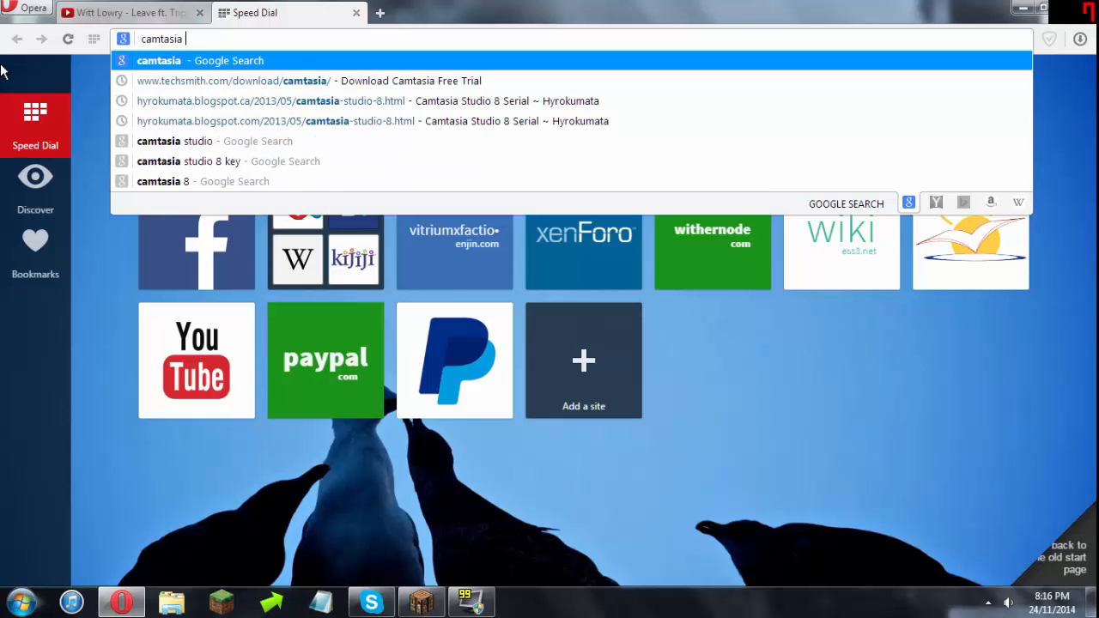
click(221, 161)
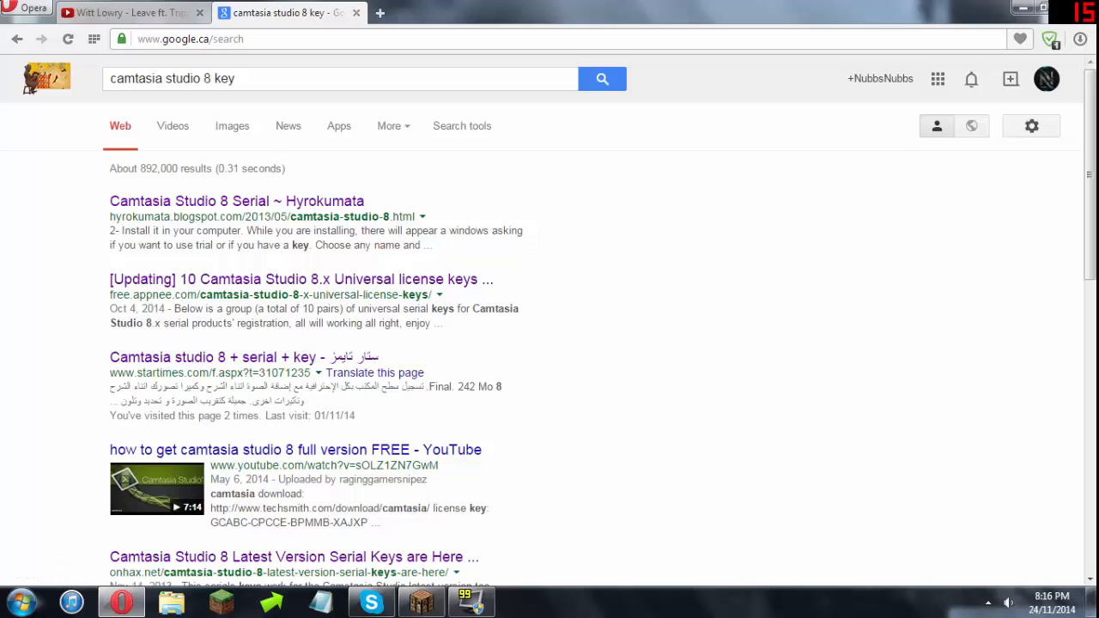
mouse_move(343, 265)
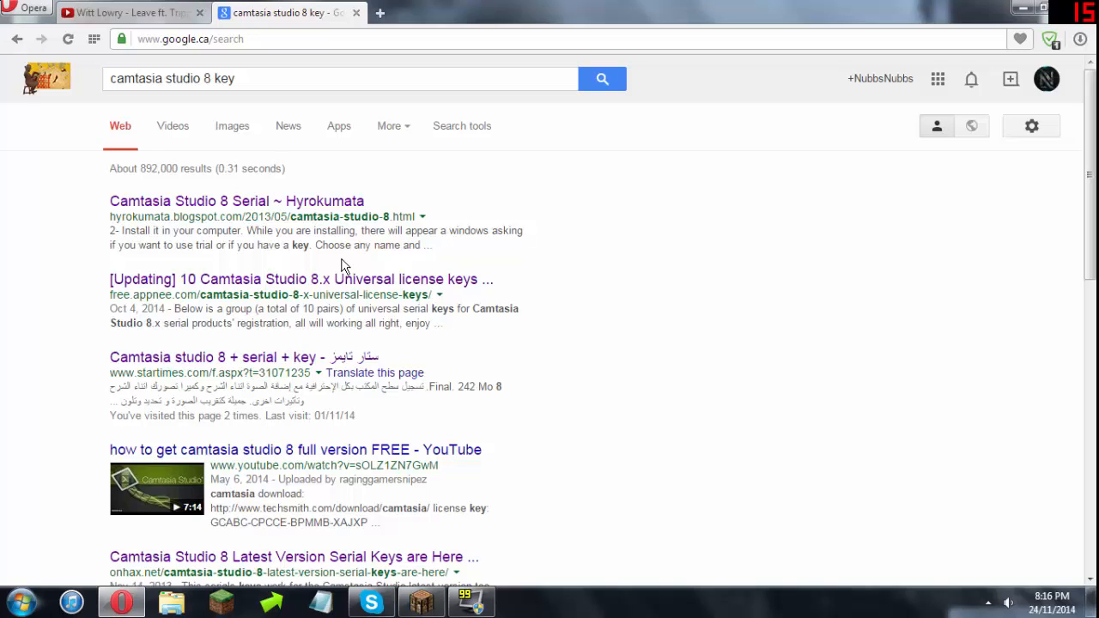
mouse_move(271, 205)
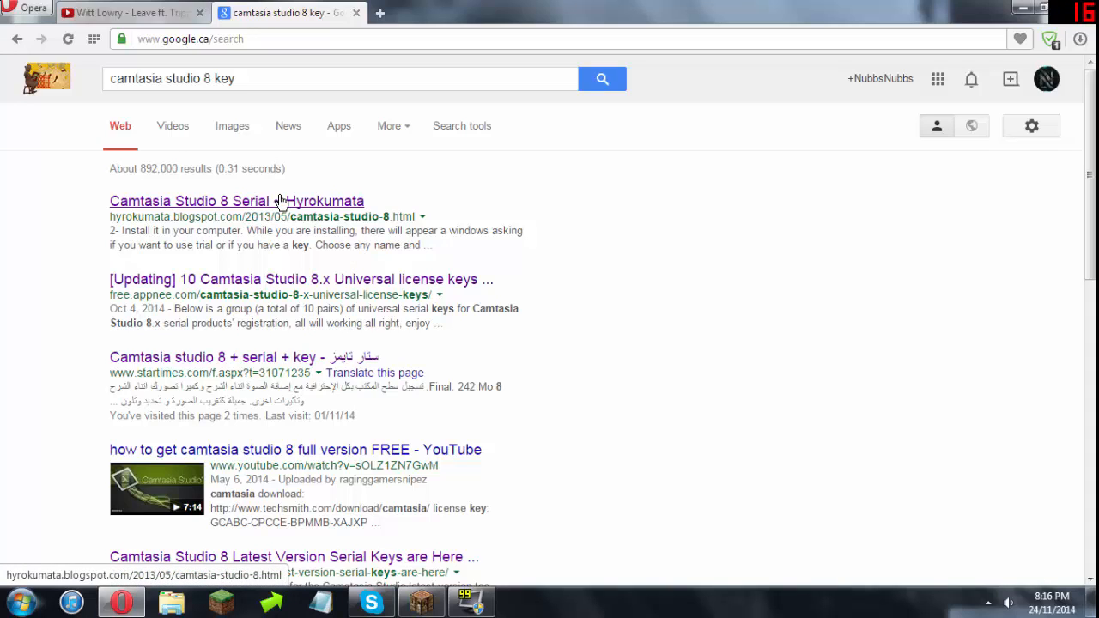
mouse_move(324, 204)
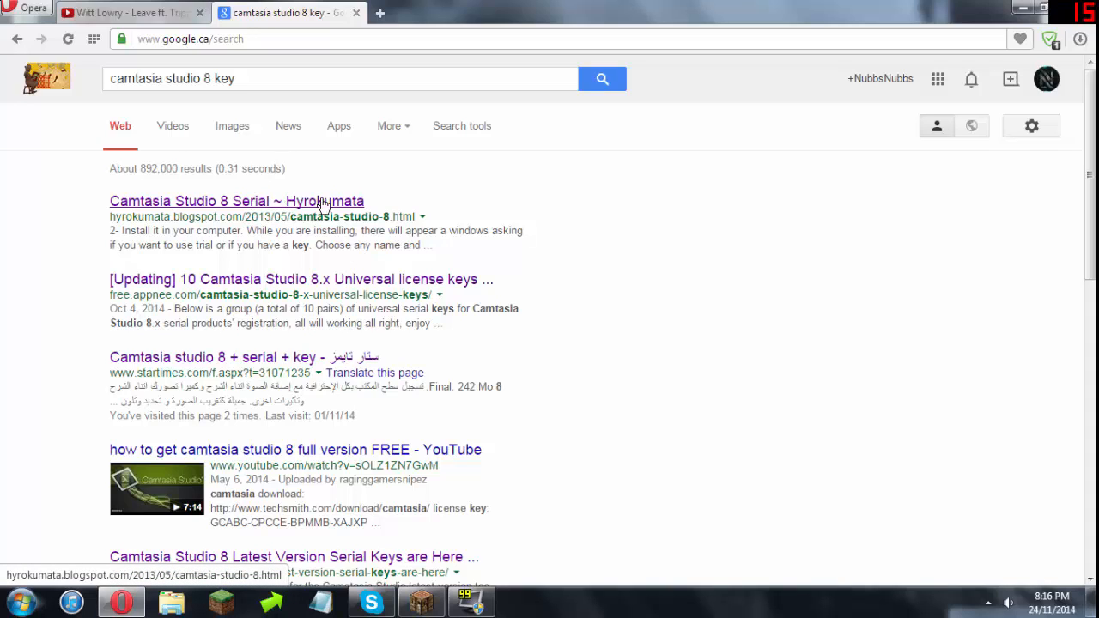
mouse_move(356, 210)
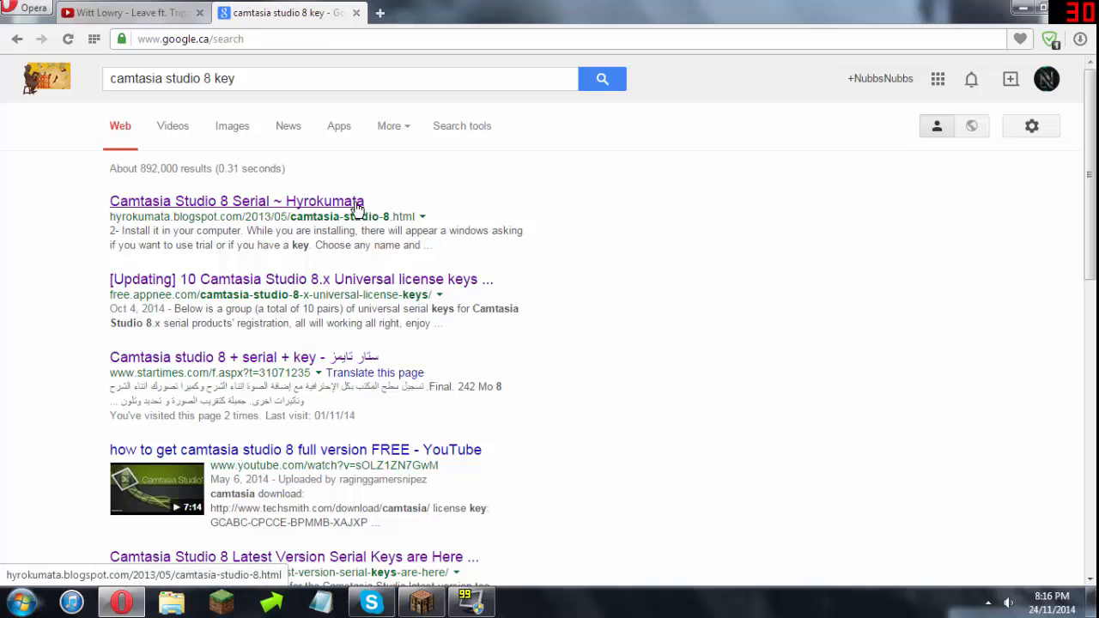
mouse_move(326, 201)
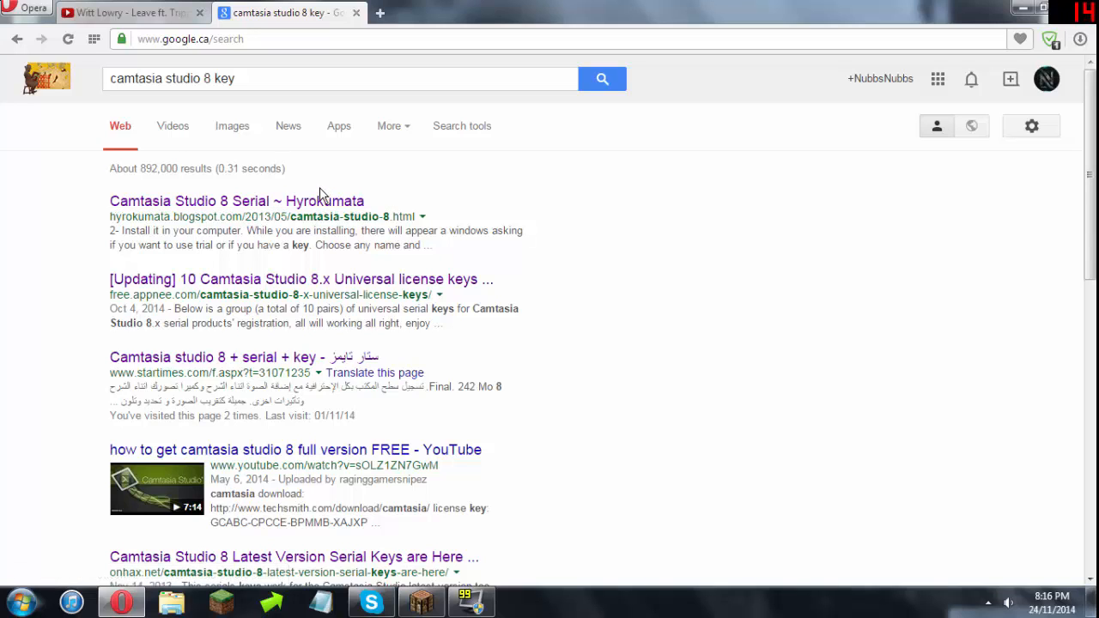
mouse_move(283, 200)
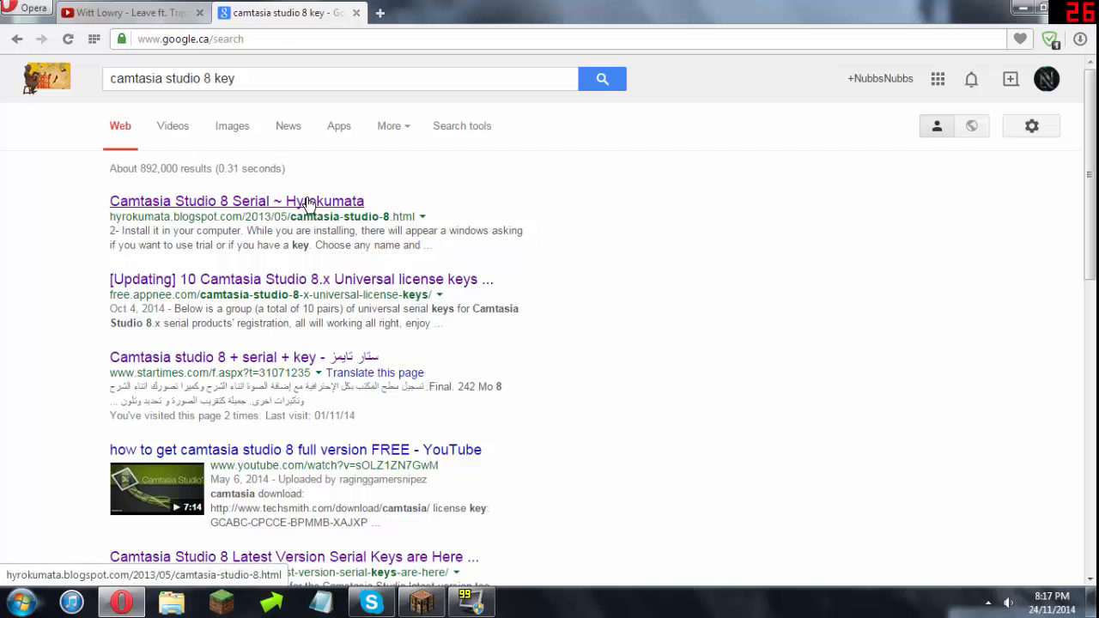
- Open the 'Camtasia Studio 8 Serial ~ Hyrokumata' result listing name and serial pairs
click(236, 201)
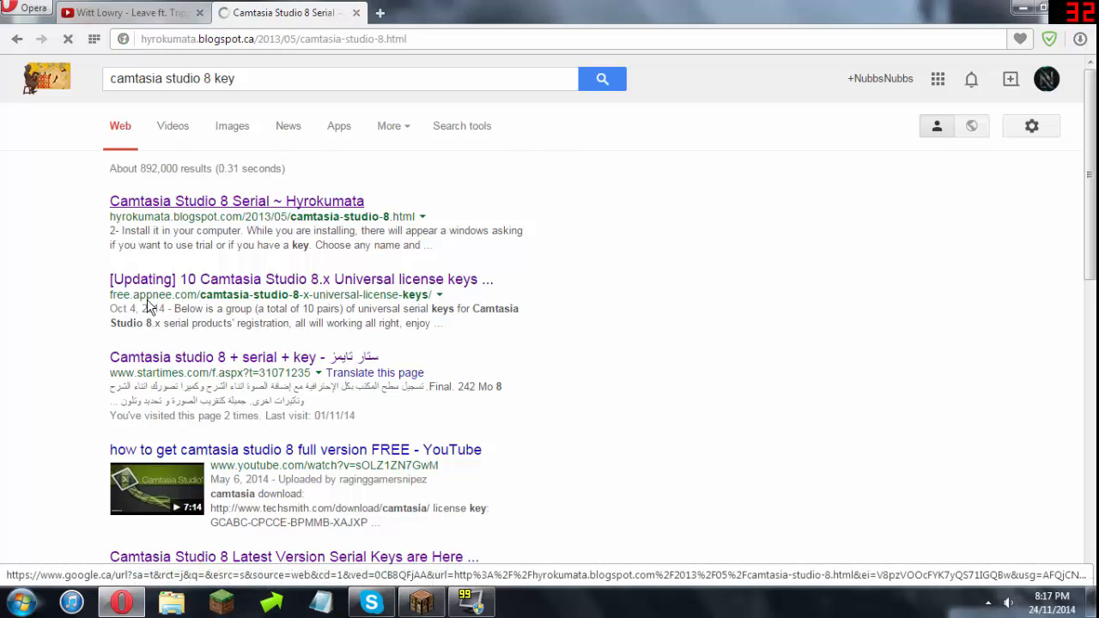
click(236, 201)
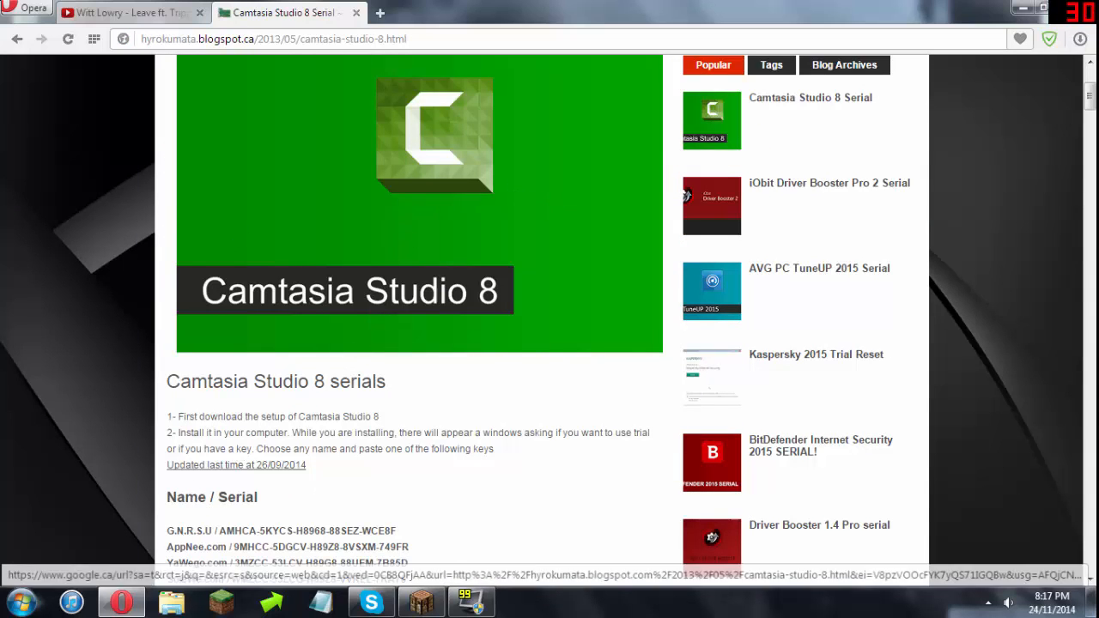
click(14, 601)
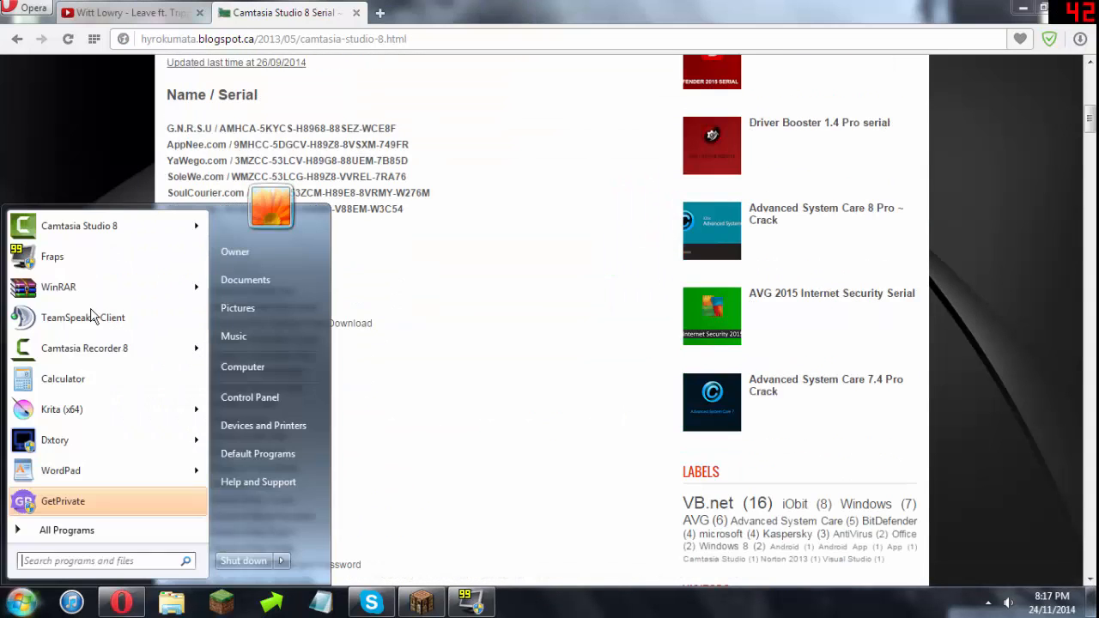
- Launch Camtasia Studio 8 from the Start menu
click(159, 224)
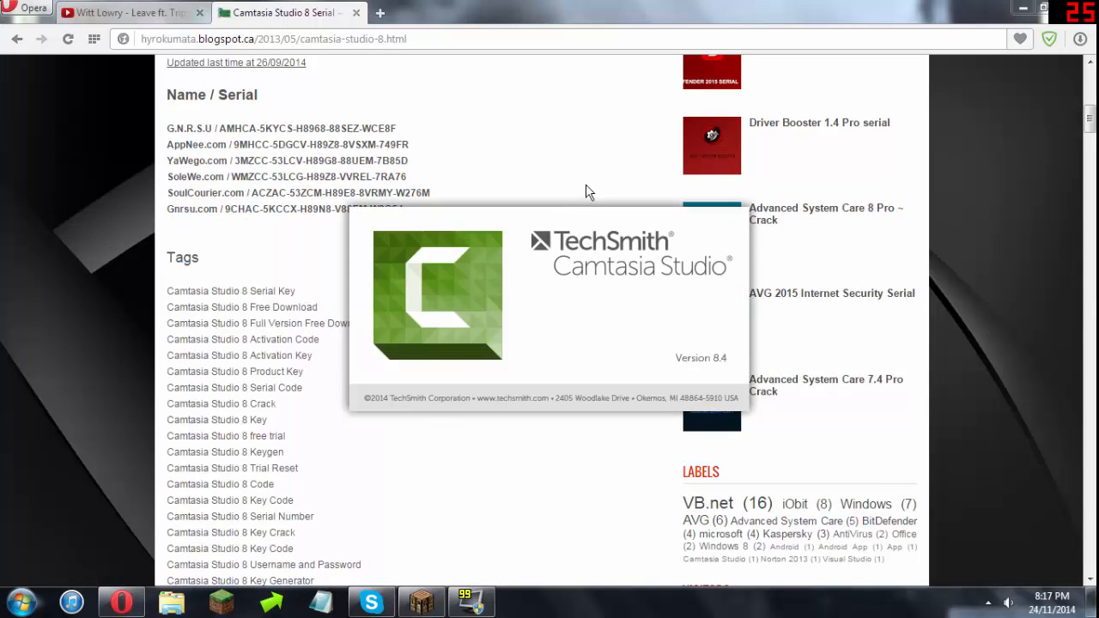
mouse_move(549, 301)
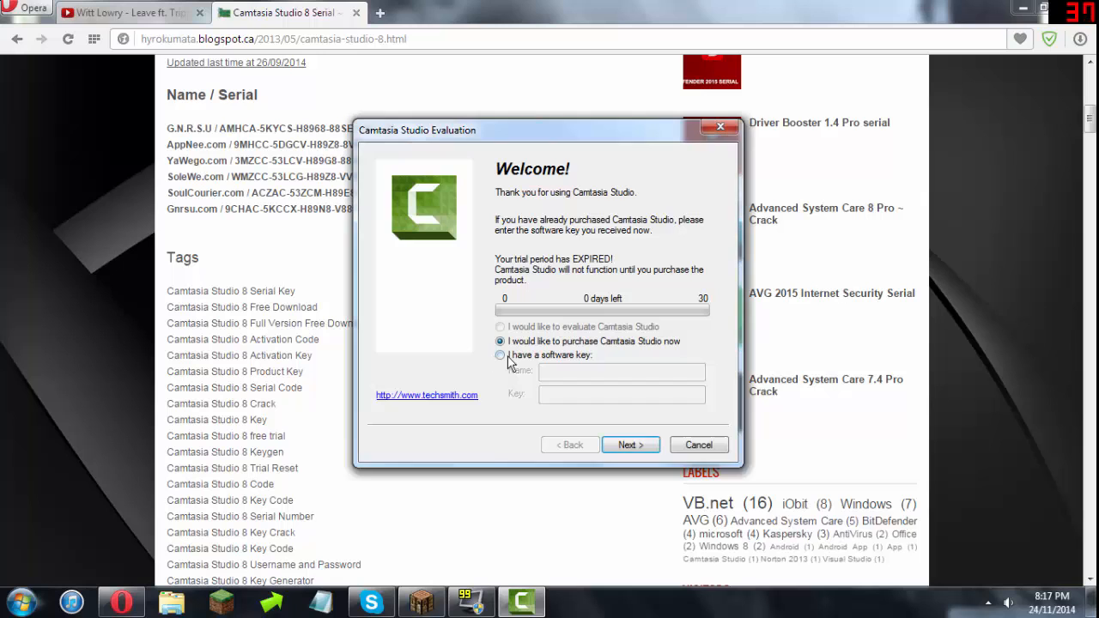
- Choose 'I have a software key' and enter name G.N.R.S.U with its serial key
click(499, 355)
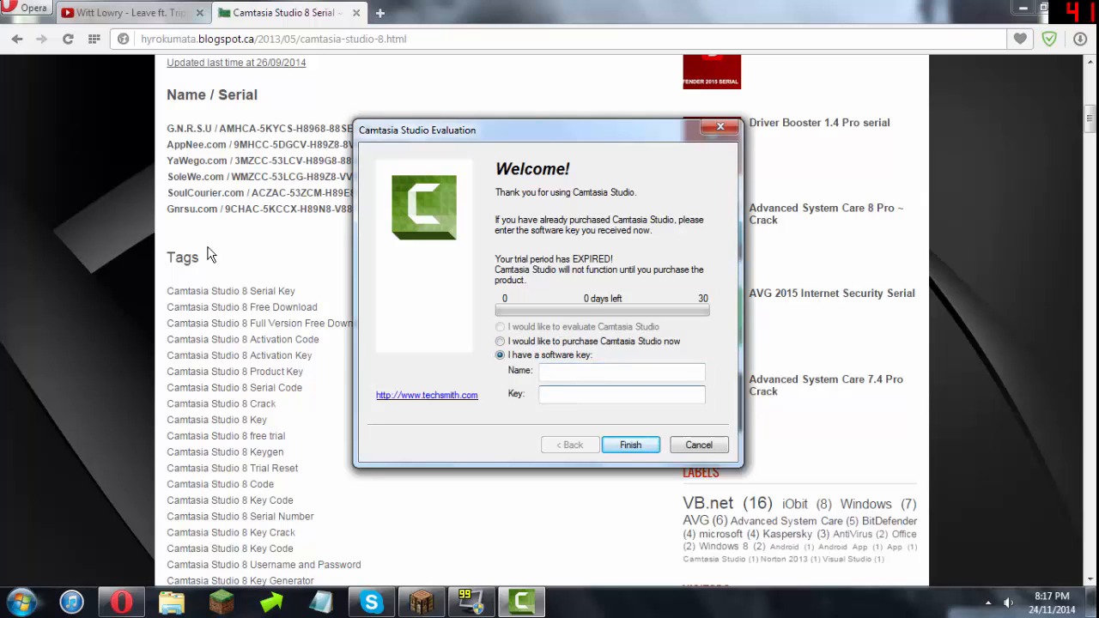
click(698, 445)
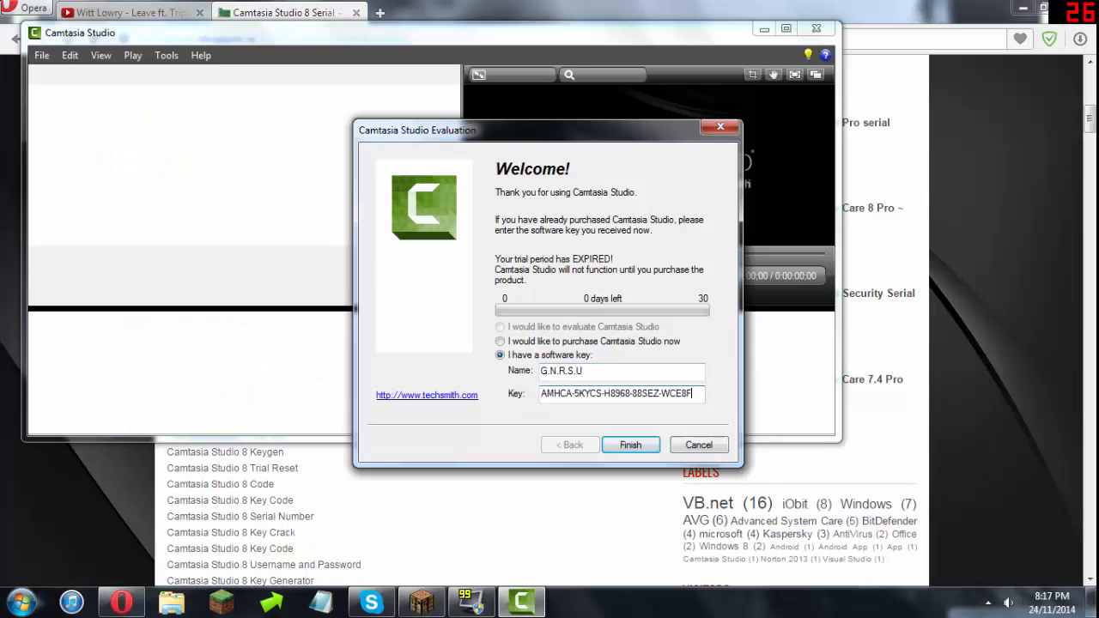
click(987, 601)
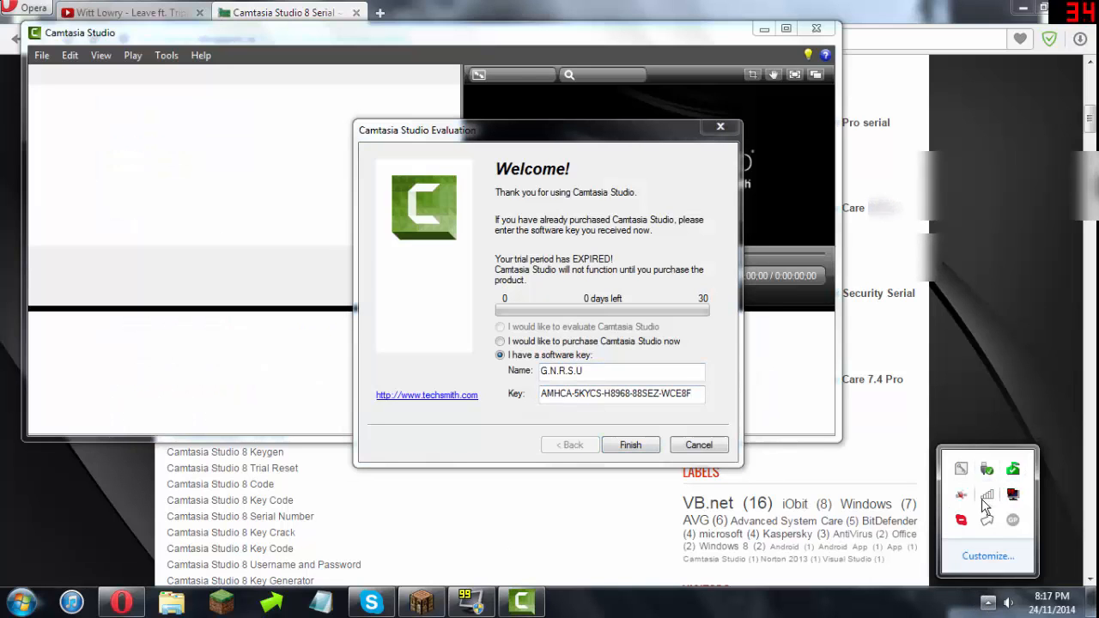
- Finish the Camtasia Studio Evaluation dialog to submit the name and key
click(988, 494)
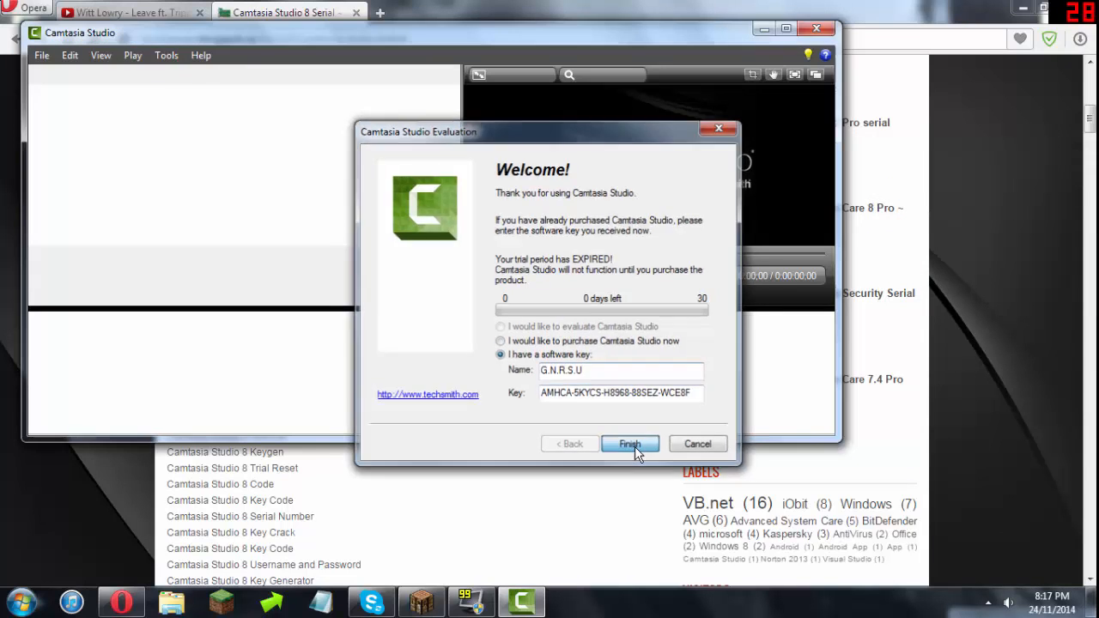
click(629, 444)
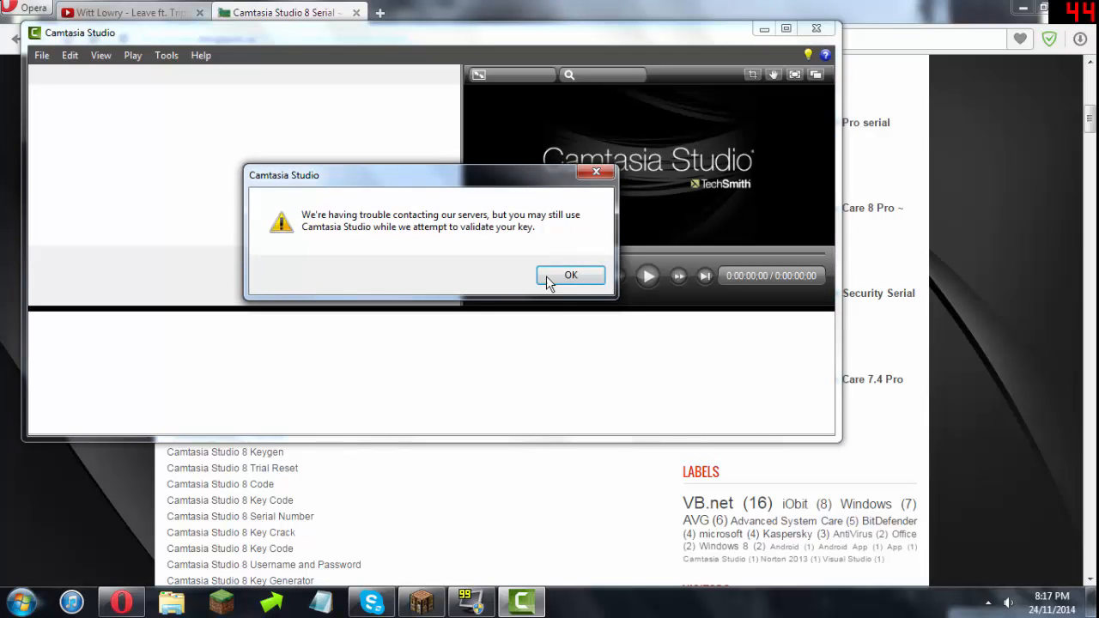
mouse_move(541, 249)
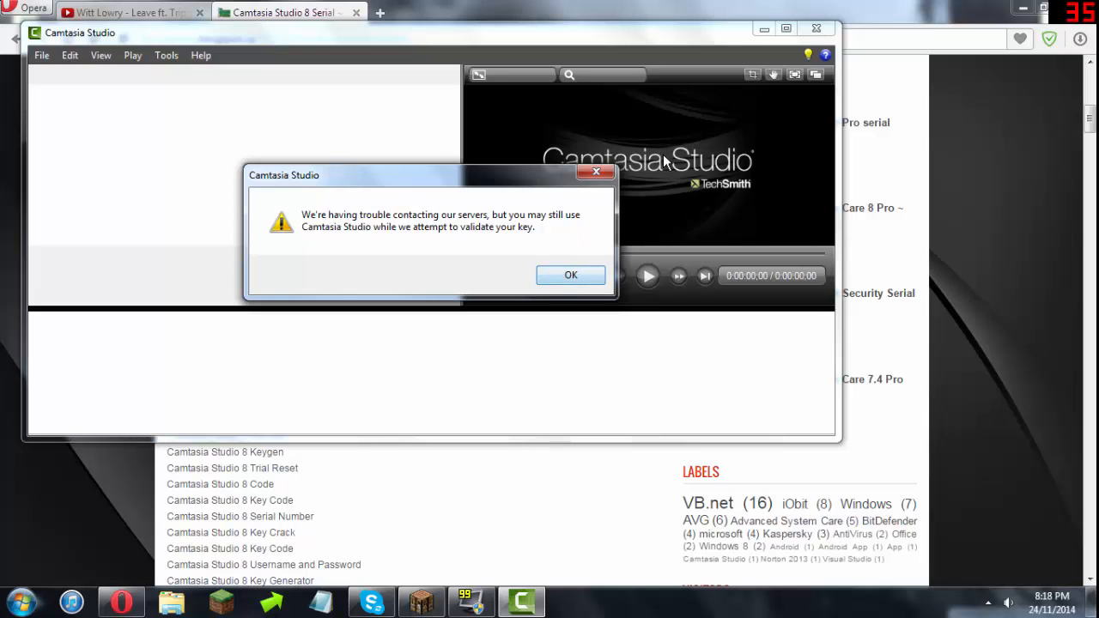
- Dismiss the server-contact validation warning with OK
click(570, 275)
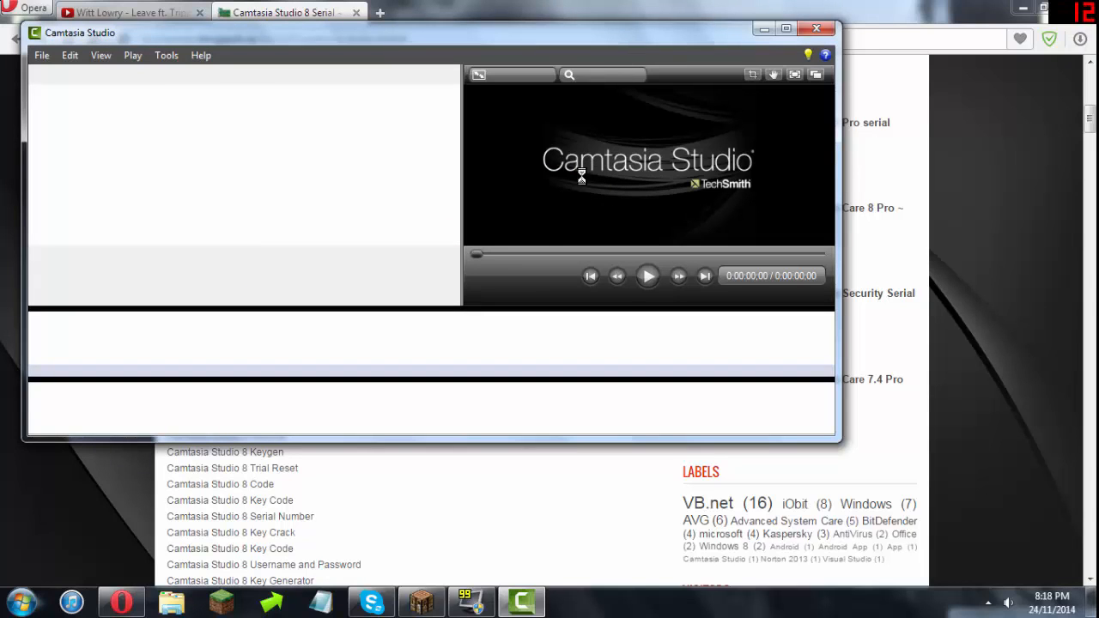
mouse_move(554, 498)
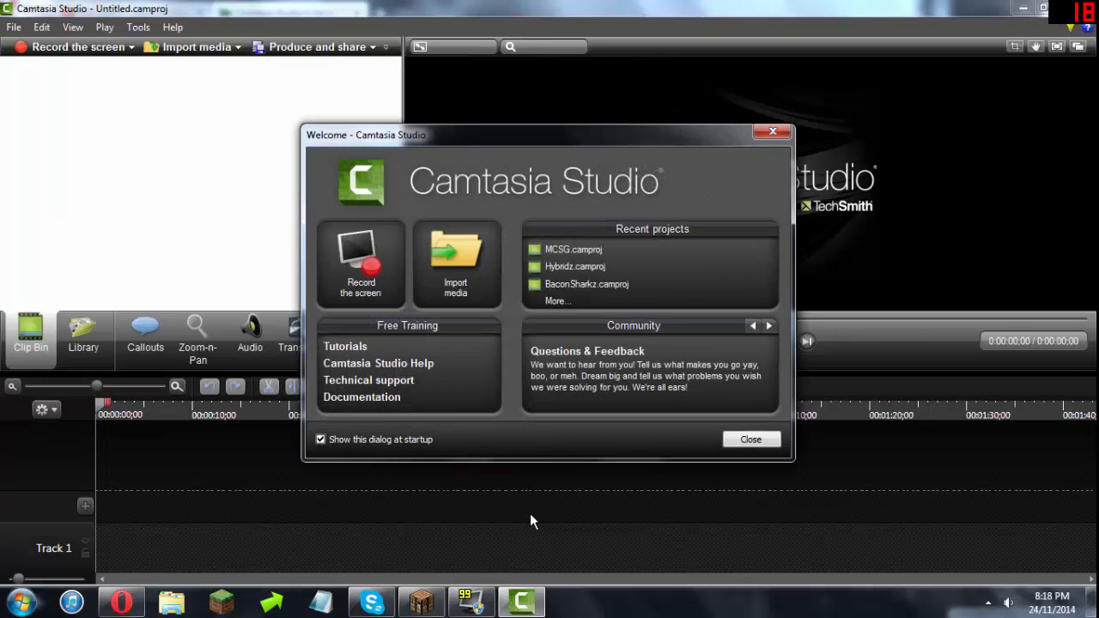
- Close the Welcome - Camtasia Studio dialog
click(750, 439)
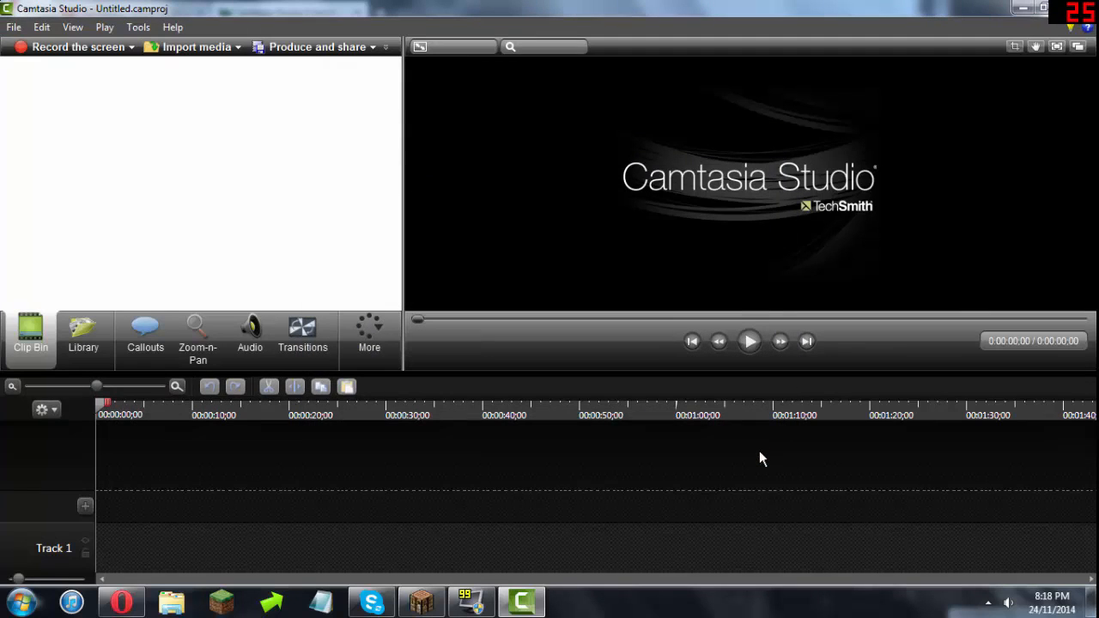
mouse_move(732, 479)
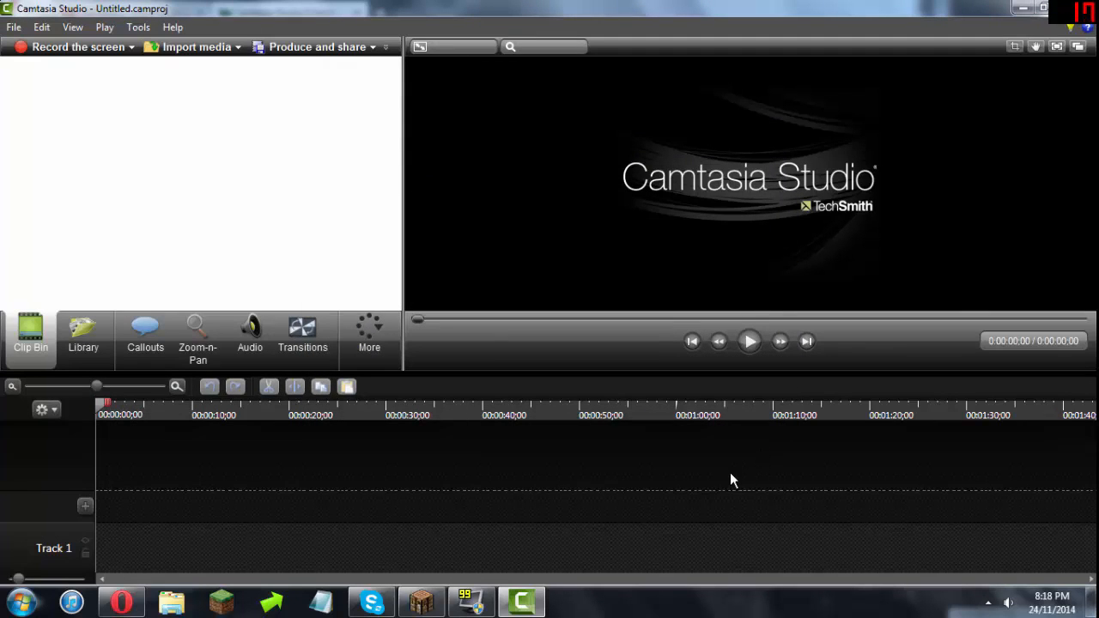
mouse_move(803, 459)
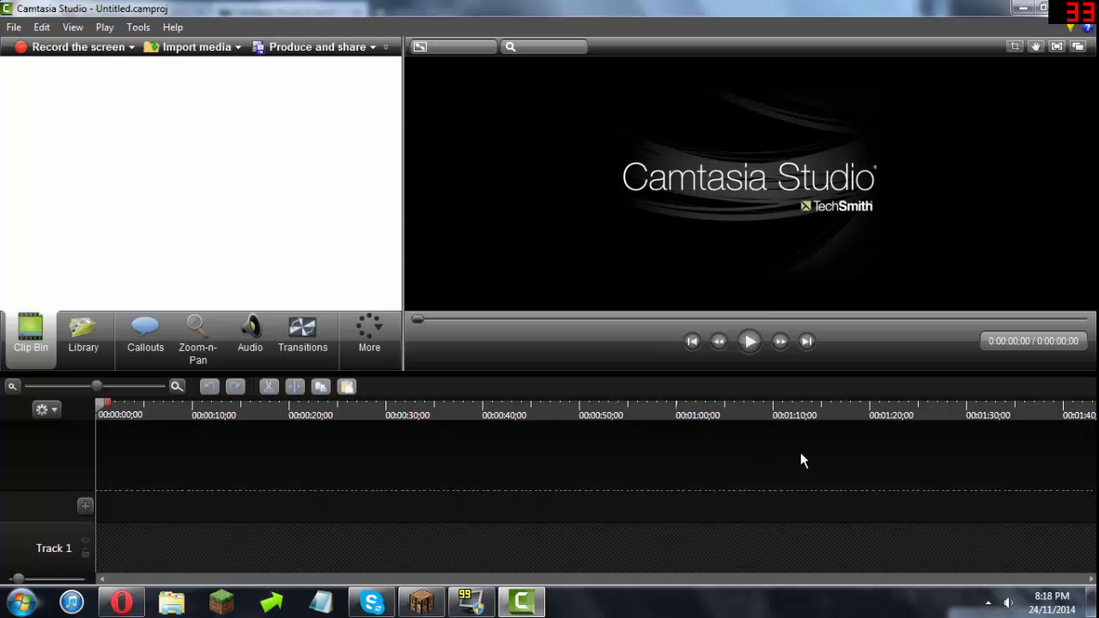
mouse_move(609, 90)
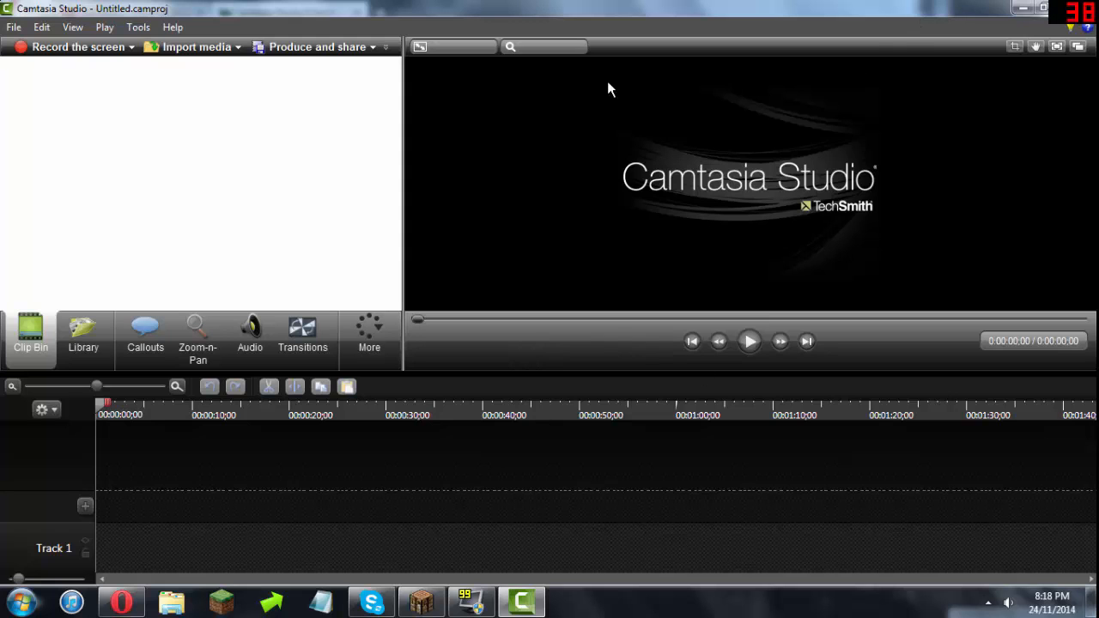
mouse_move(107, 118)
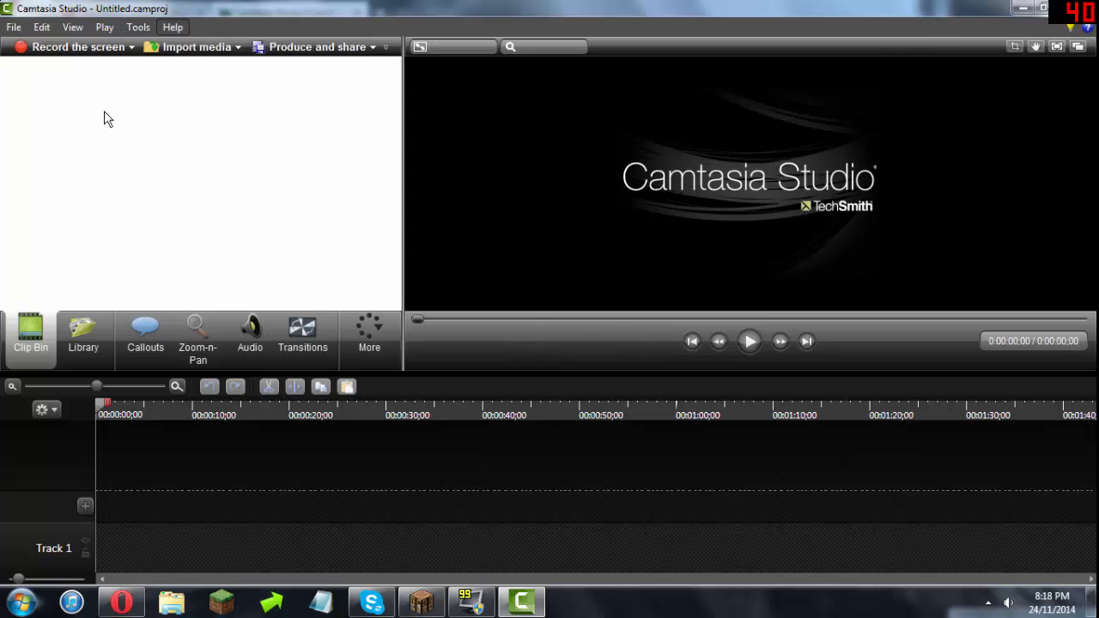